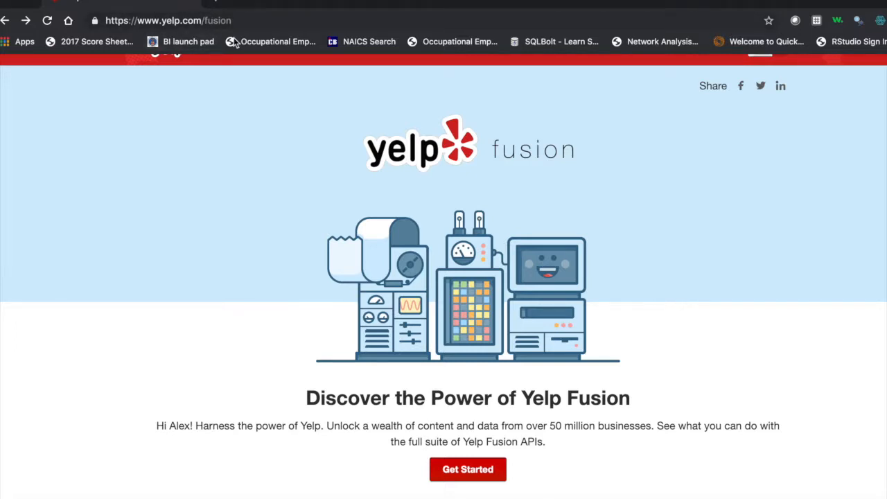
# - Run library(yelpr) and the api assignment so the Yelp API key is stored as api
pyautogui.scroll(-3)
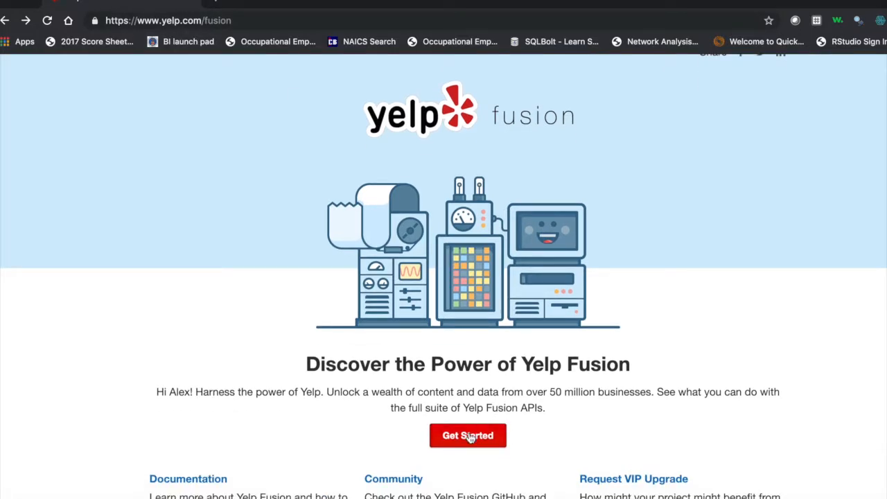
pyautogui.moveTo(435, 397)
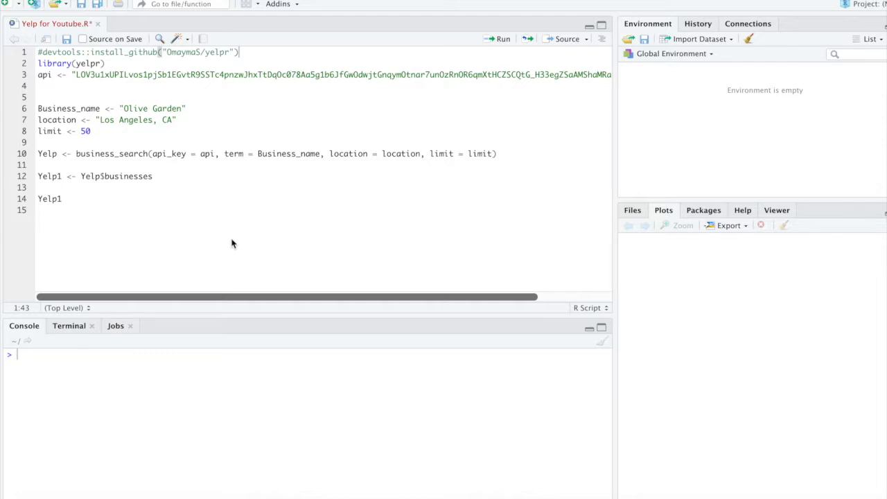
pyautogui.moveTo(203, 72)
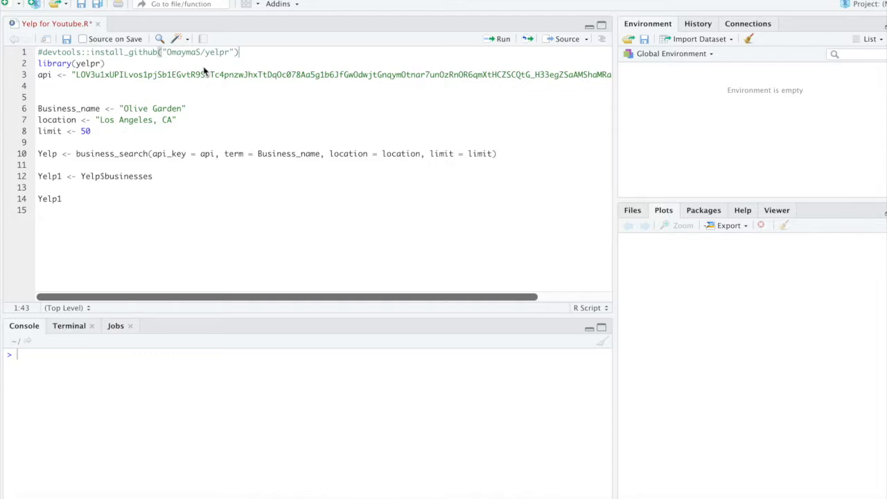
pyautogui.moveTo(230, 63)
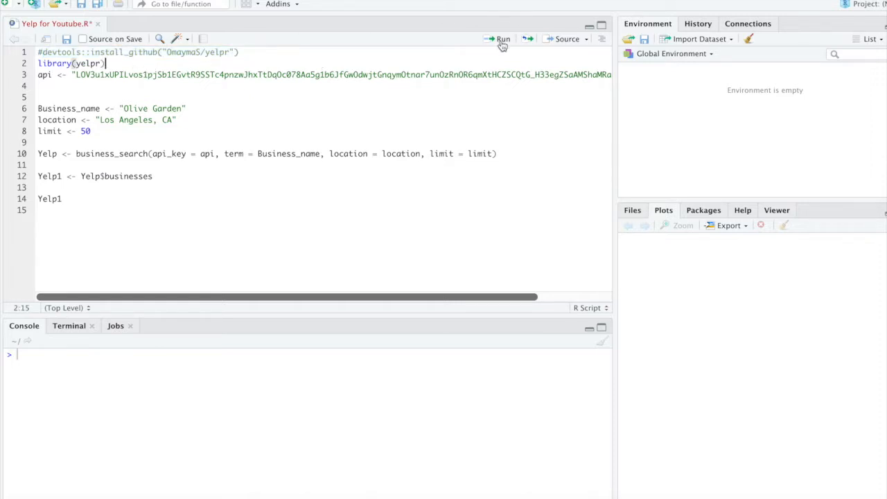
pyautogui.moveTo(502, 39)
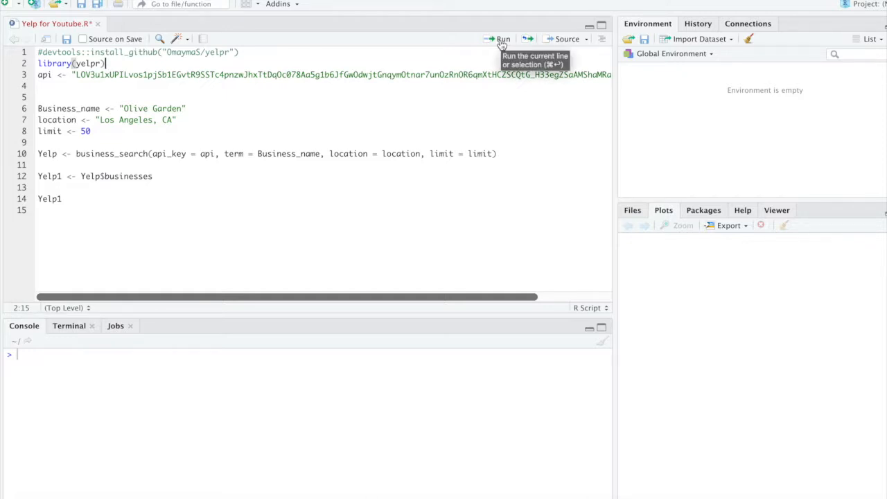
pyautogui.click(501, 39)
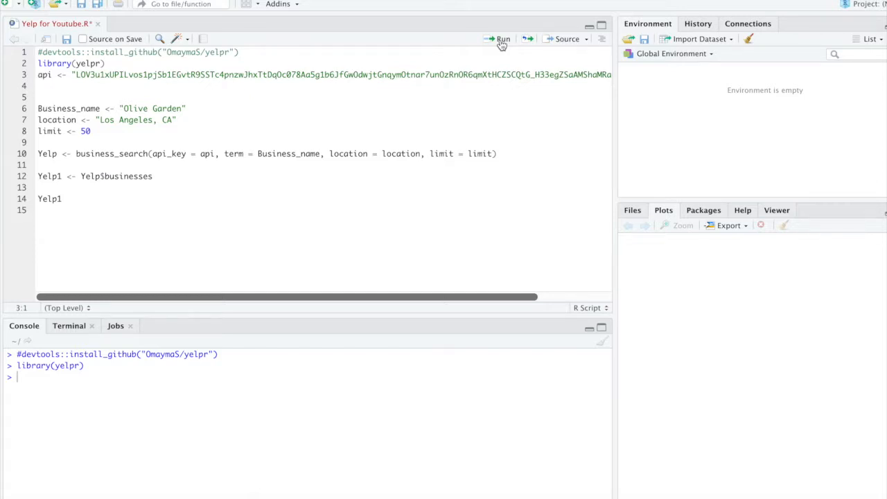
pyautogui.moveTo(360, 74)
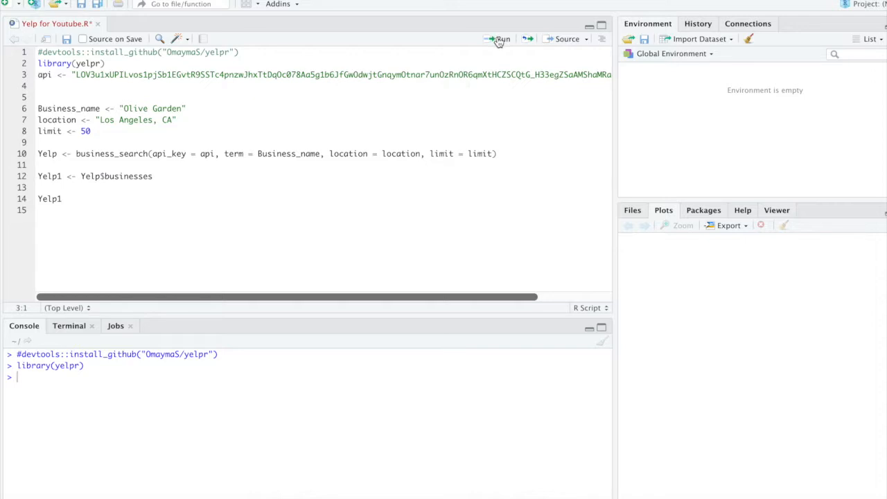
pyautogui.click(499, 39)
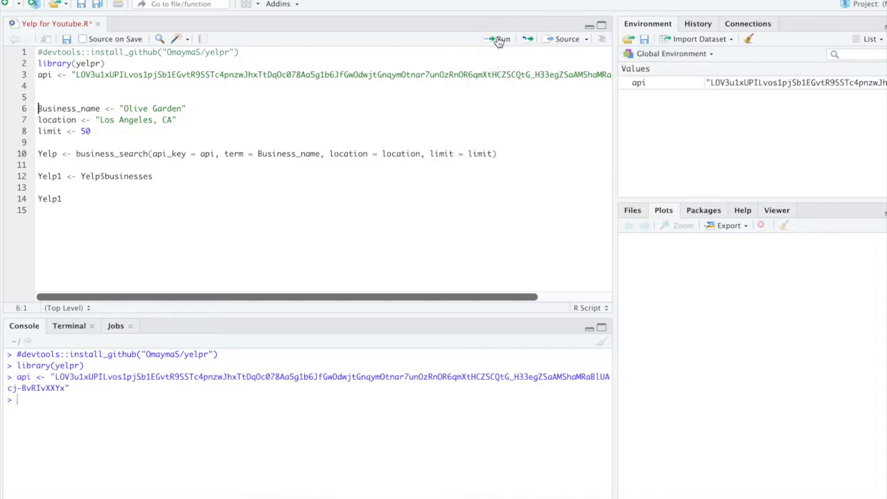
pyautogui.moveTo(139, 247)
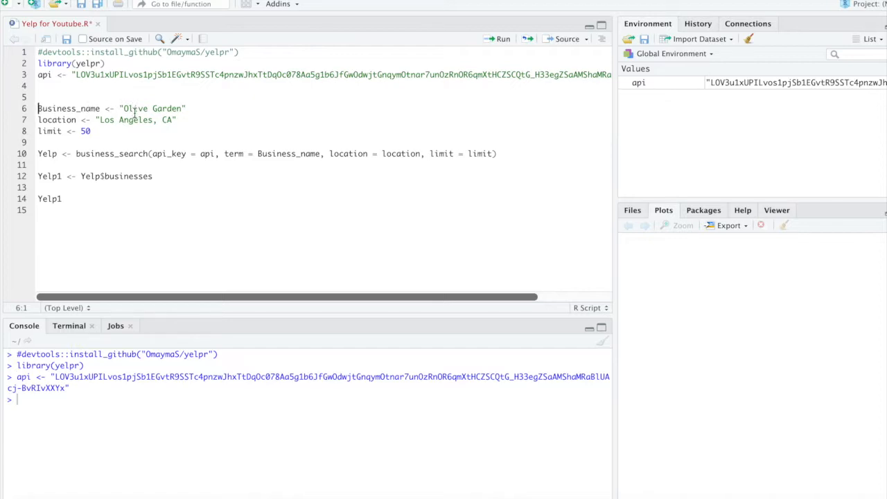
pyautogui.moveTo(109, 131)
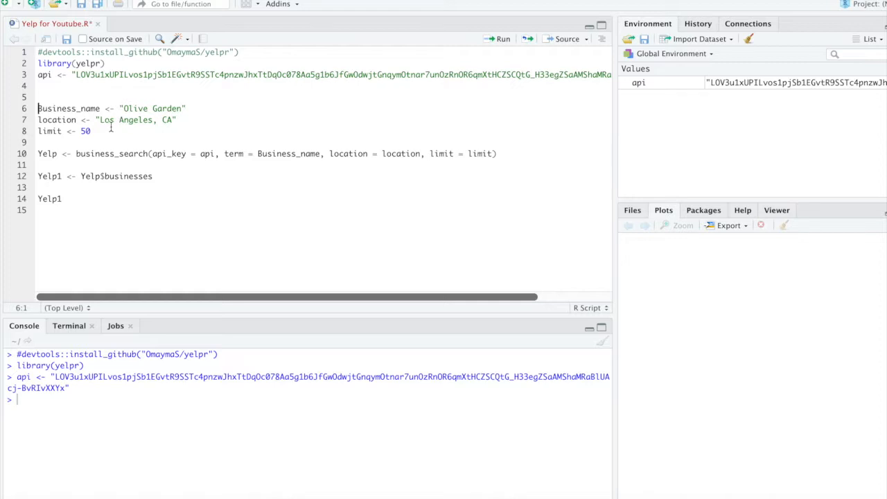
pyautogui.moveTo(96, 130)
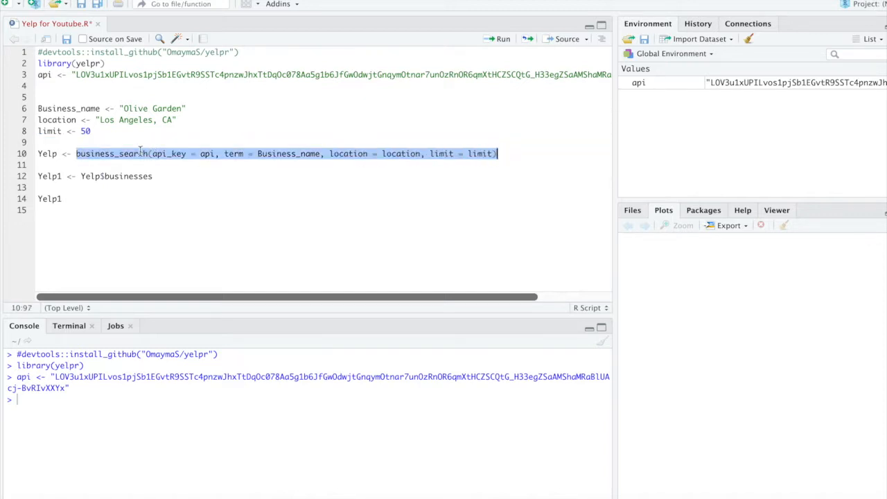
pyautogui.click(144, 153)
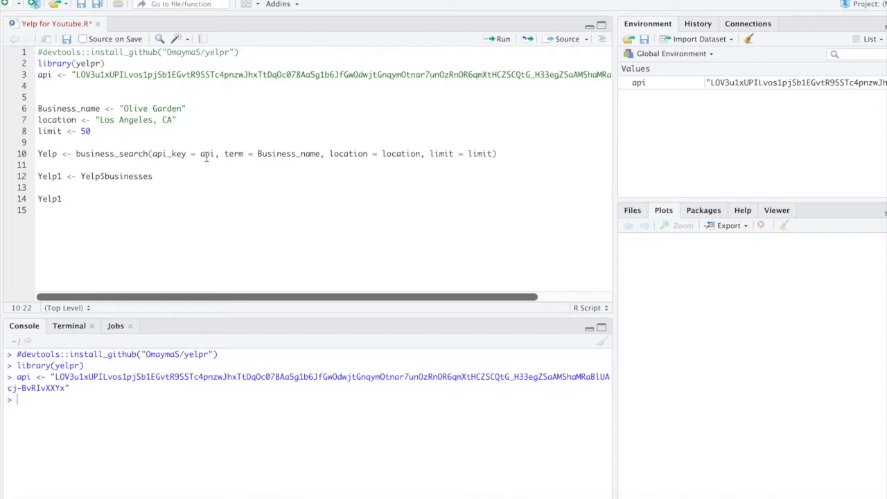
pyautogui.moveTo(206, 137)
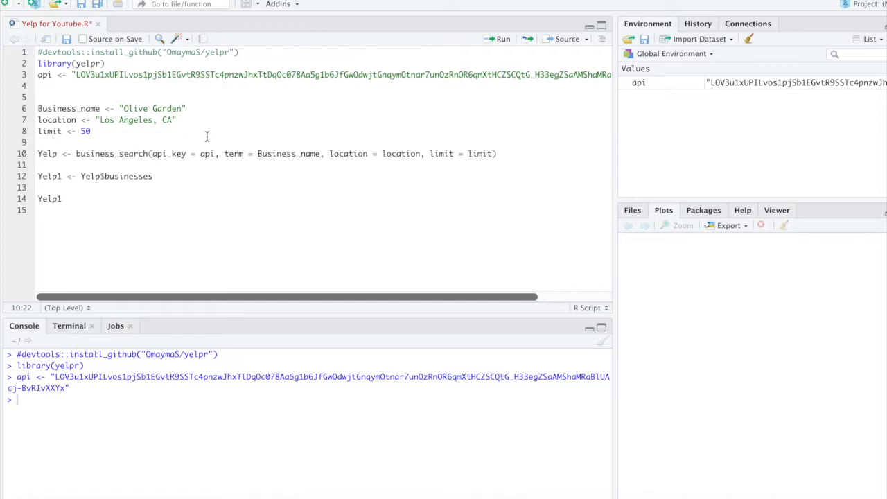
pyautogui.moveTo(261, 161)
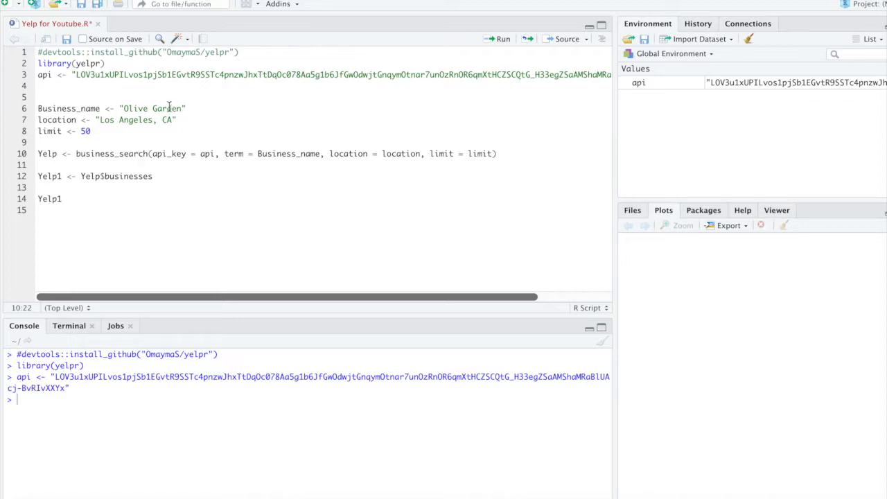
pyautogui.moveTo(394, 165)
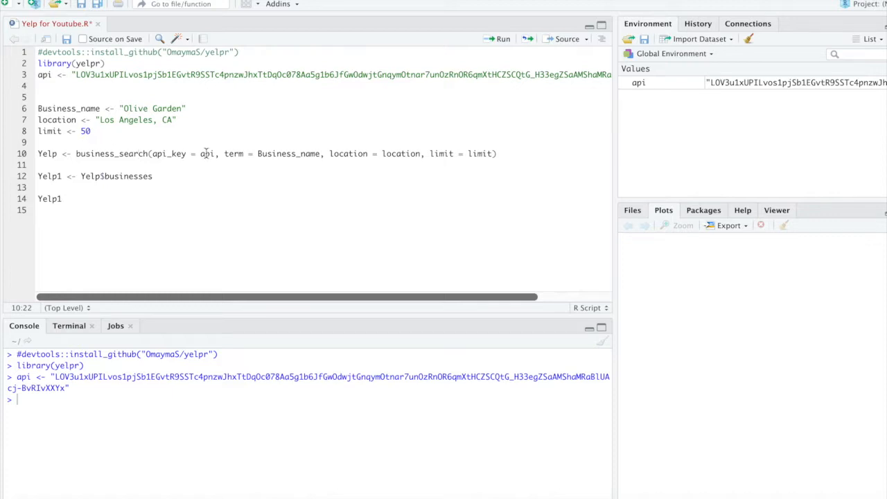
# - Run the business_search line, which errors with object 'location' not found
pyautogui.click(499, 39)
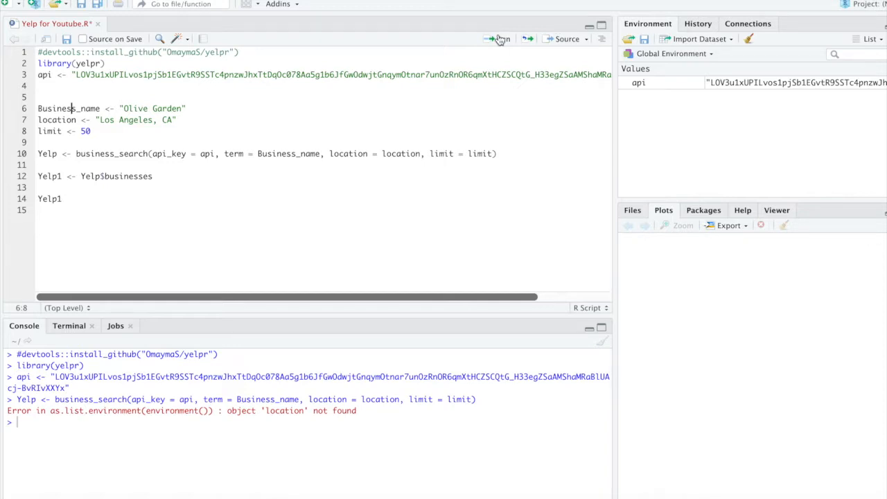
pyautogui.moveTo(497, 39)
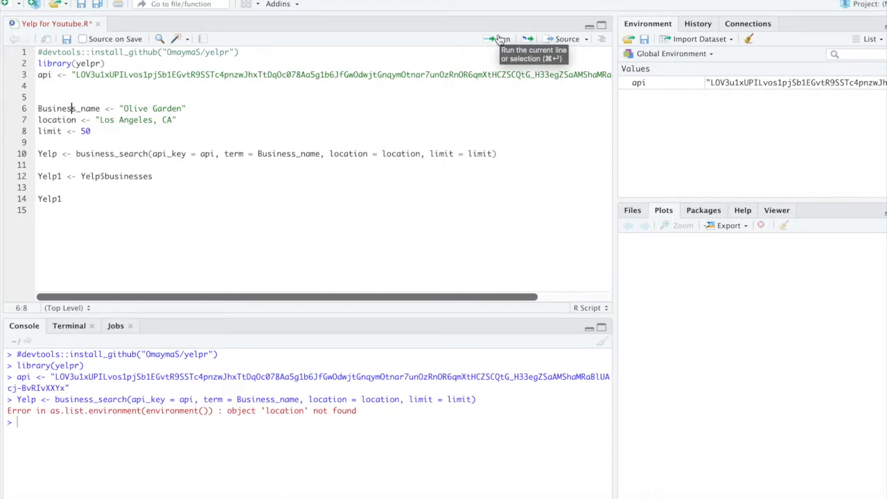
# - Run the assignments setting Business_name 'Olive Garden', location 'Los Angeles, CA' and limit 50
pyautogui.click(499, 38)
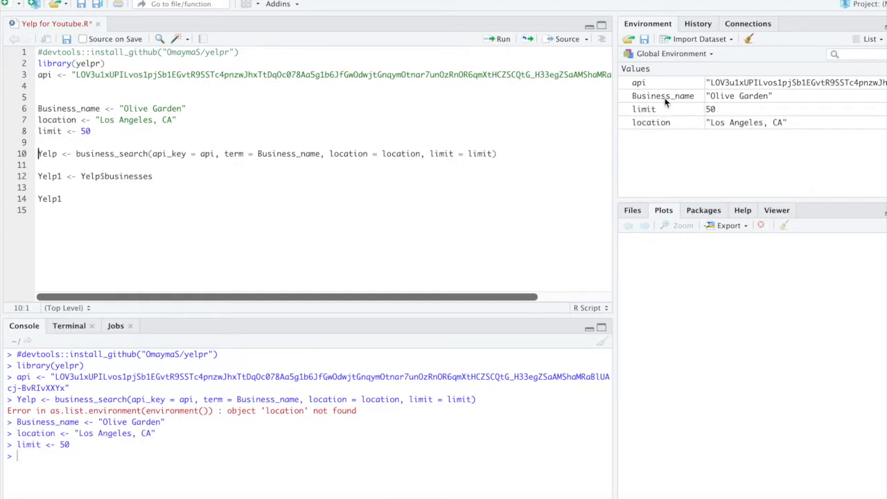
pyautogui.moveTo(668, 122)
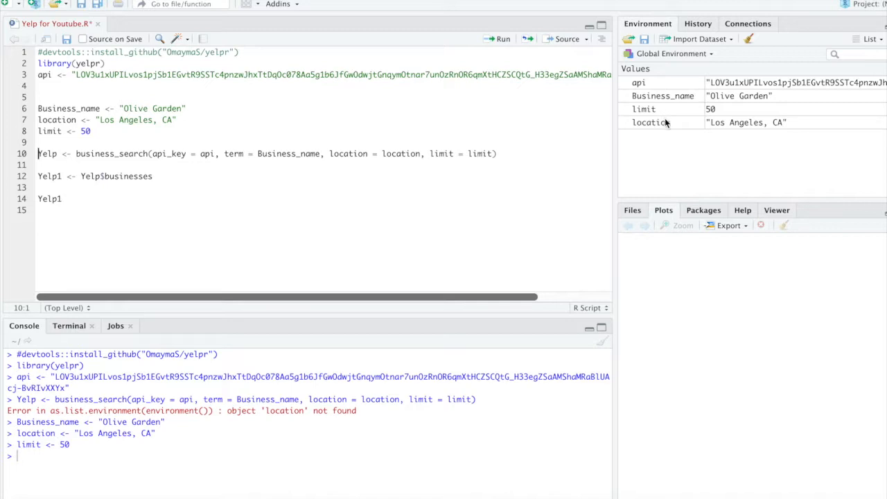
pyautogui.moveTo(524, 161)
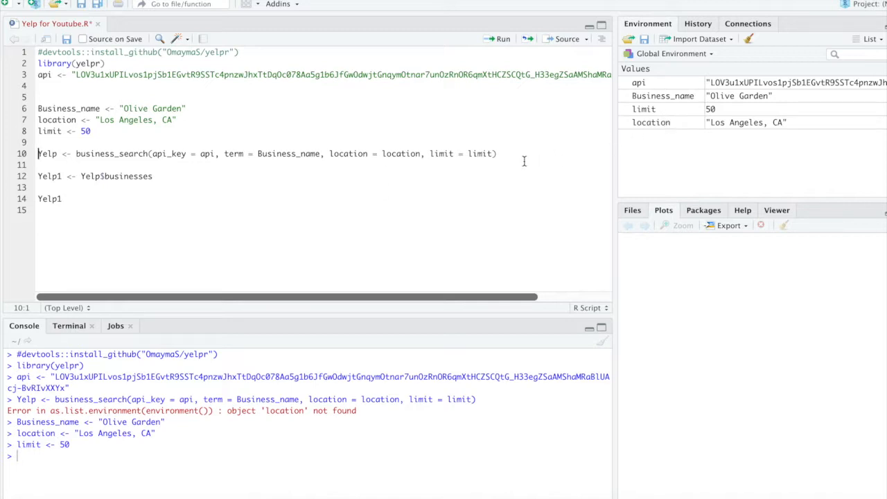
pyautogui.moveTo(308, 153)
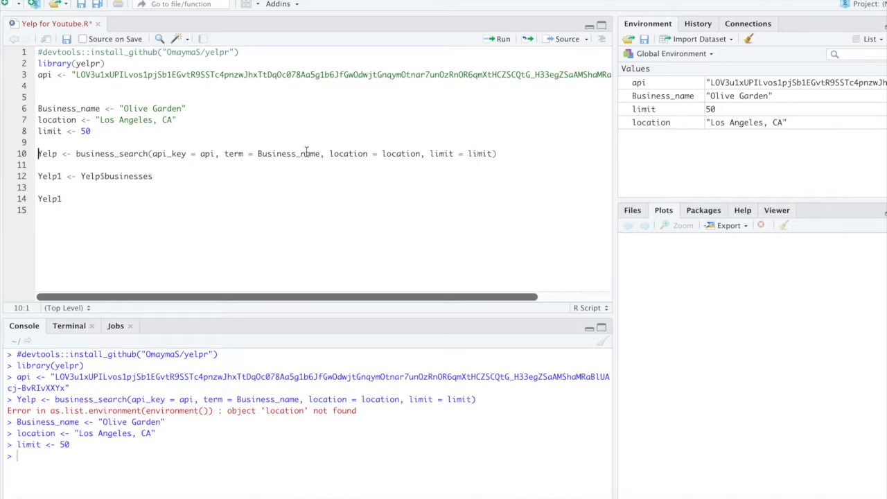
pyautogui.moveTo(501, 38)
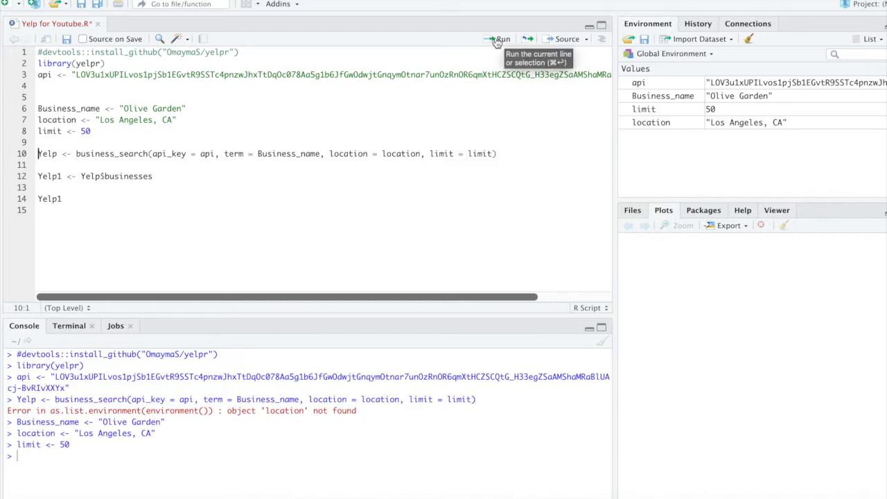
# - Rerun business_search so Yelp is stored as a list of 3 in the environment
pyautogui.click(499, 39)
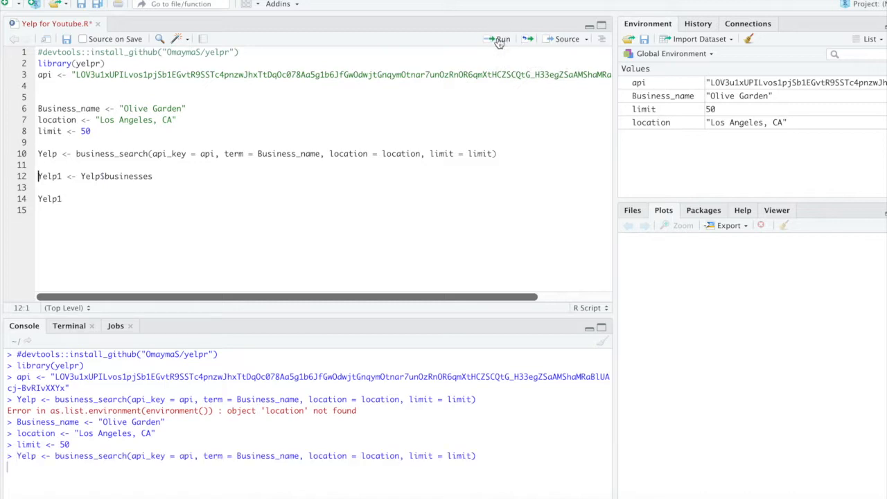
pyautogui.click(499, 38)
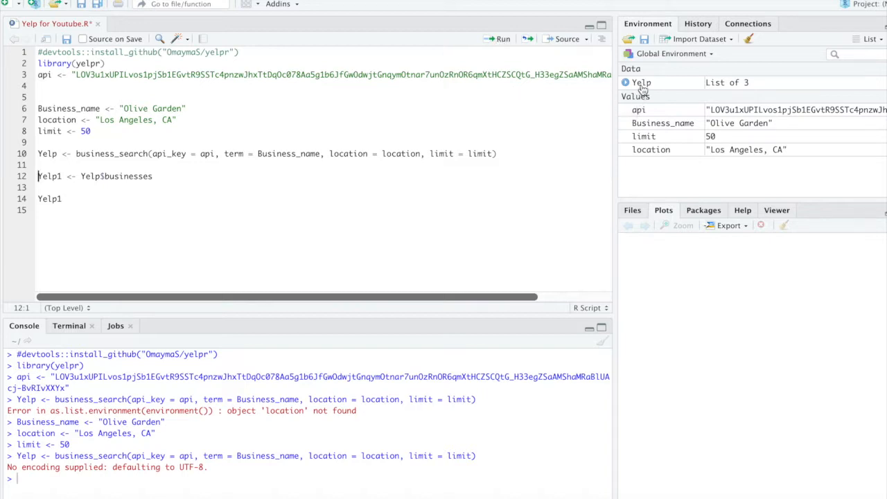
pyautogui.moveTo(640, 83)
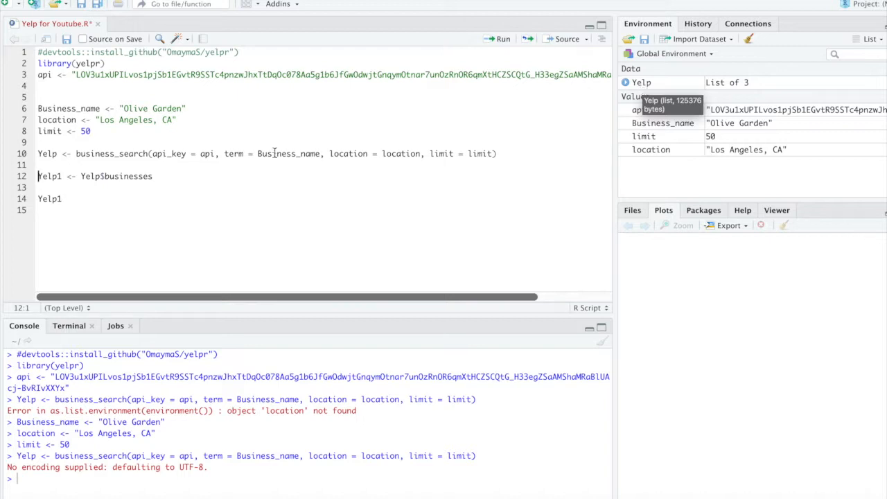
pyautogui.moveTo(99, 178)
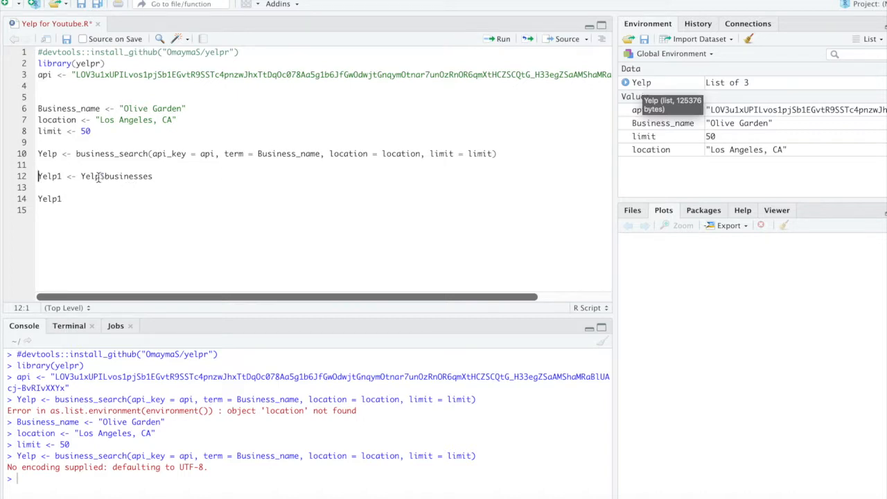
pyautogui.moveTo(81, 167)
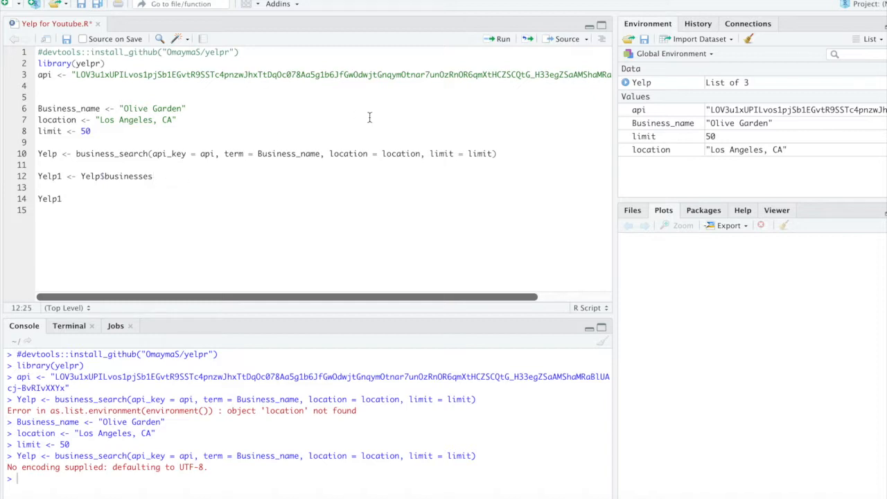
pyautogui.moveTo(501, 38)
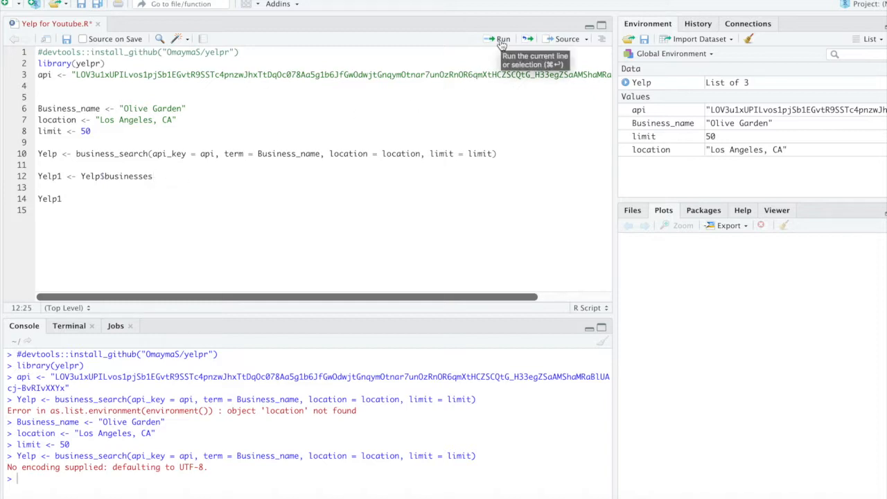
# - Assign Yelp$businesses to Yelp1 (50 obs. of 16 variables) and print it in the console
pyautogui.click(501, 38)
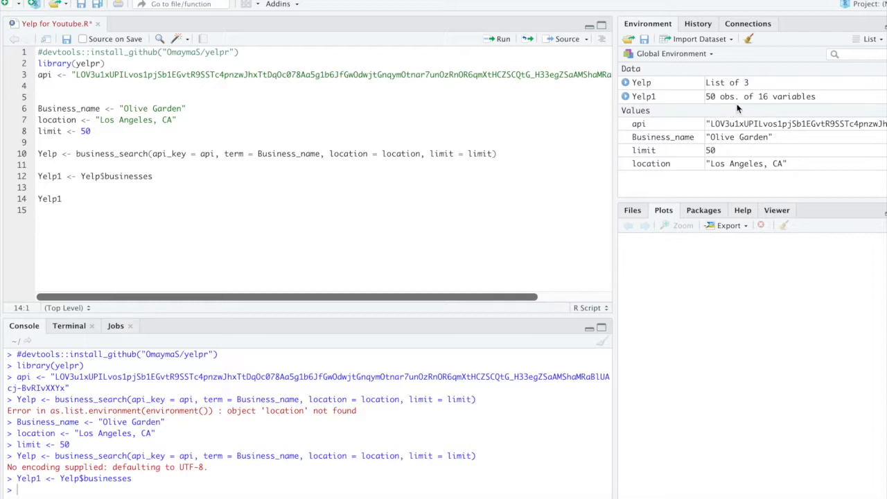
pyautogui.moveTo(759, 104)
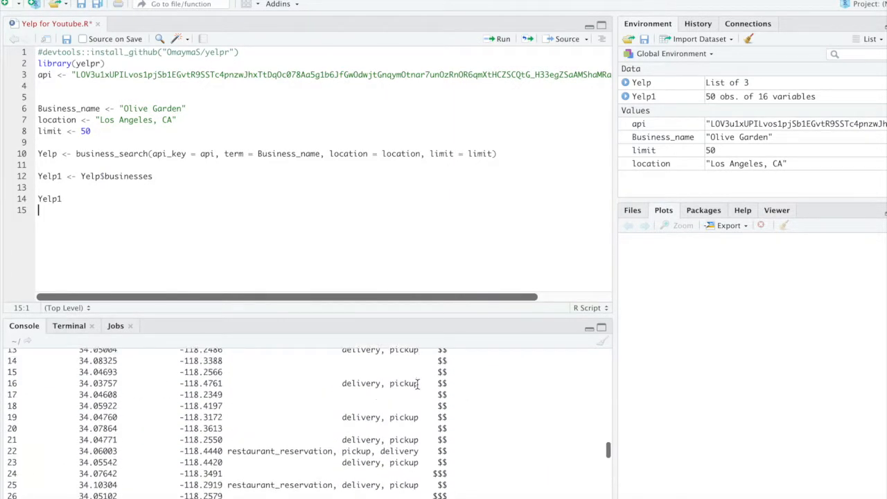
pyautogui.scroll(-3)
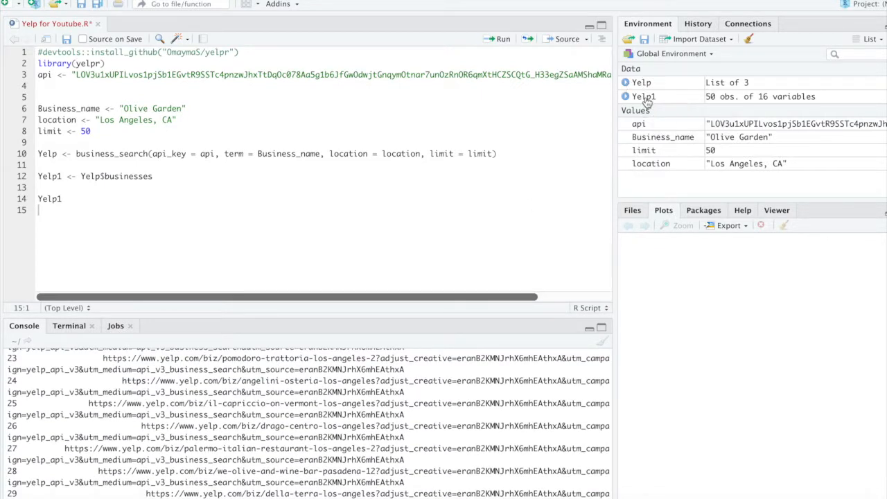
# - View Yelp1 in the data viewer and browse its 24 columns of ratings, prices, addresses and phones
pyautogui.click(643, 97)
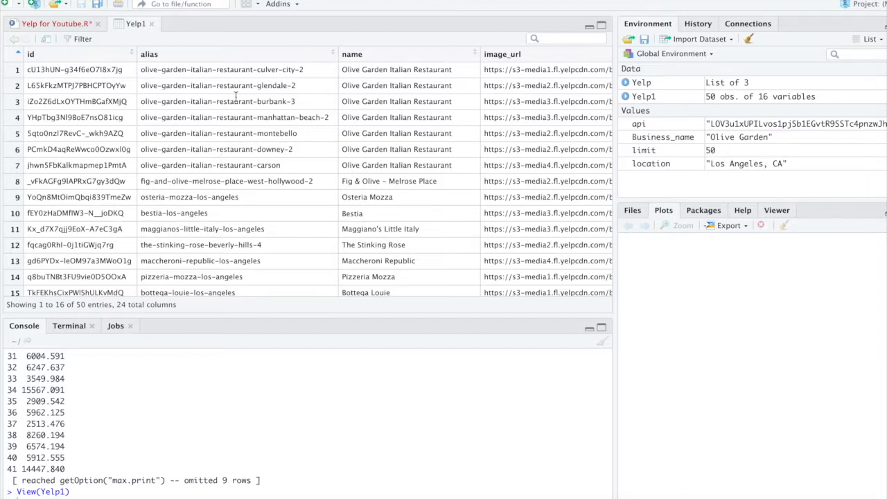
pyautogui.hscroll(3)
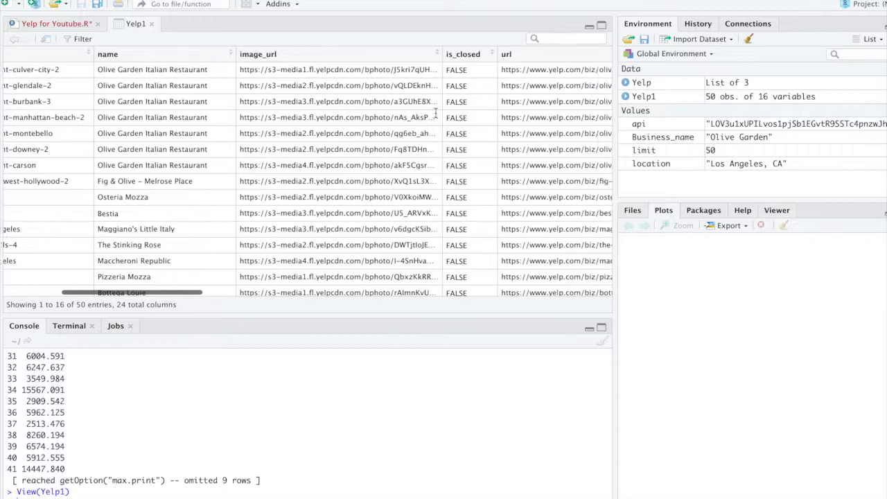
pyautogui.hscroll(3)
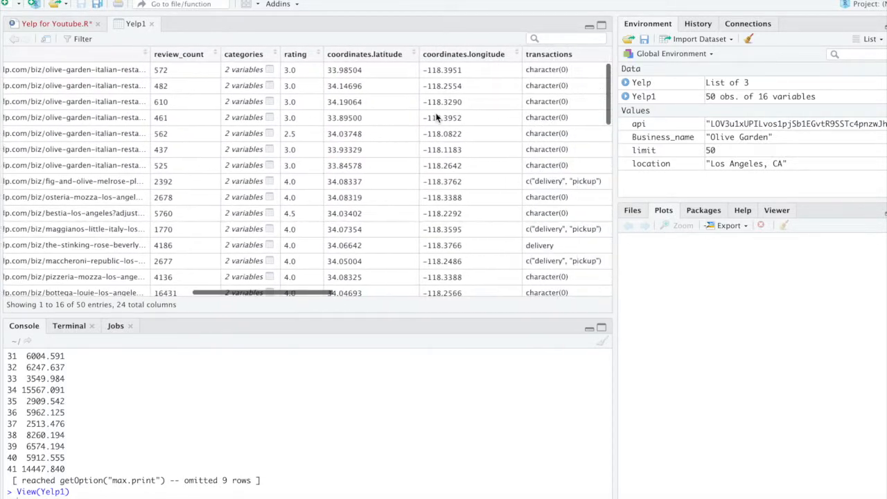
pyautogui.hscroll(3)
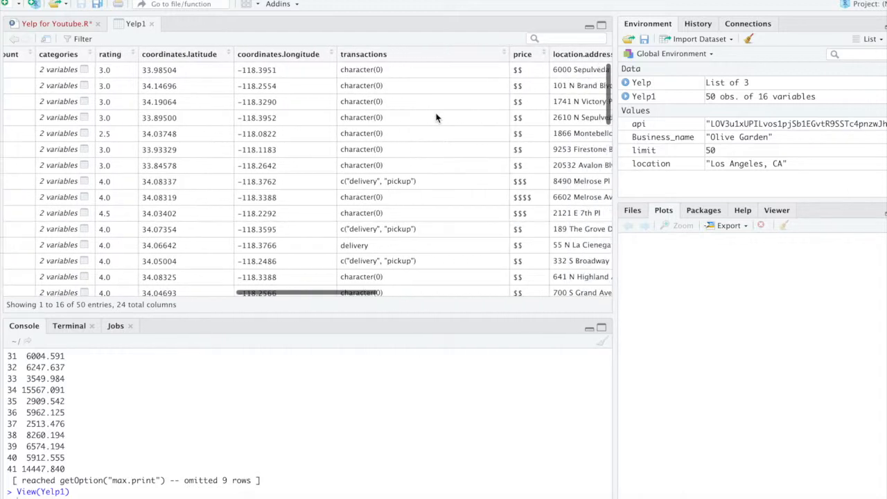
pyautogui.hscroll(3)
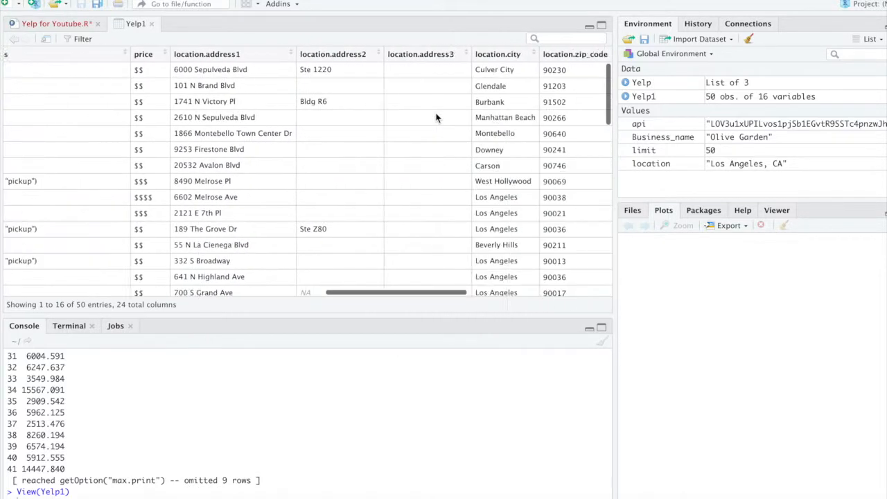
pyautogui.hscroll(3)
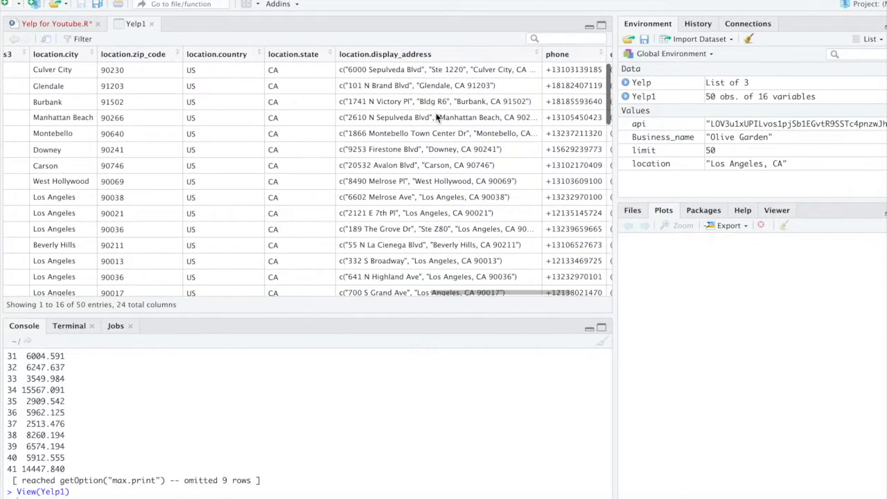
pyautogui.hscroll(3)
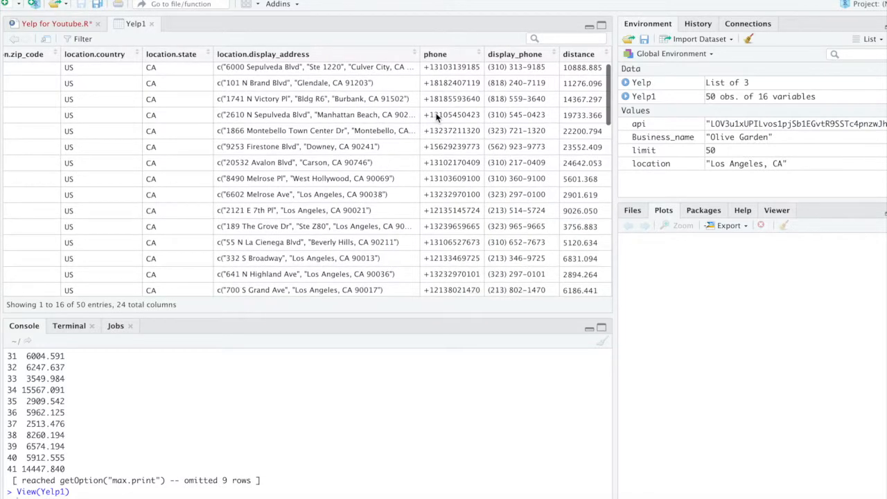
pyautogui.hscroll(3)
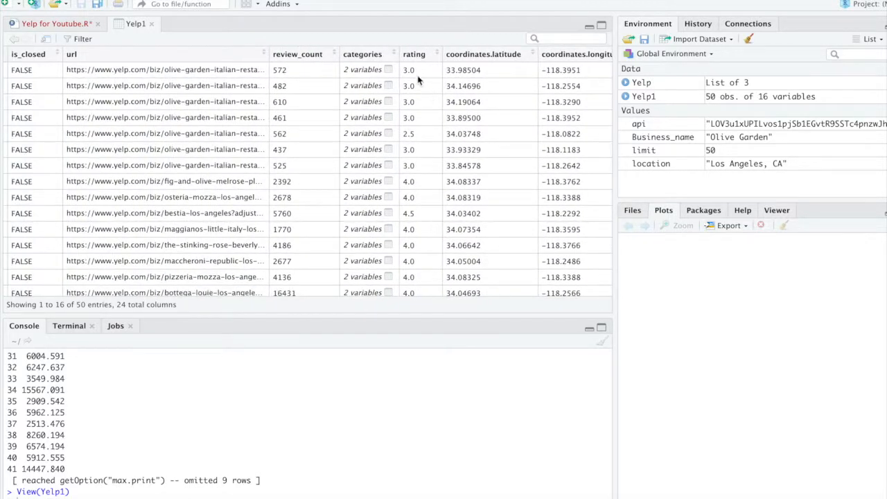
pyautogui.moveTo(419, 69)
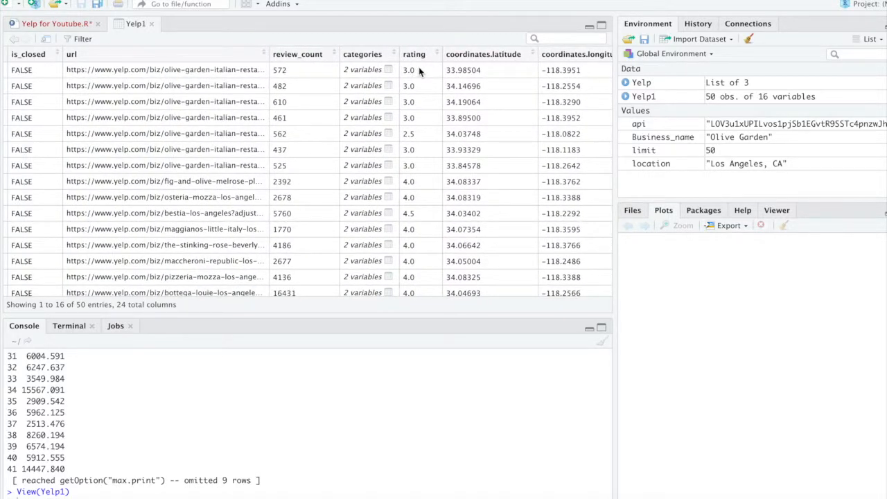